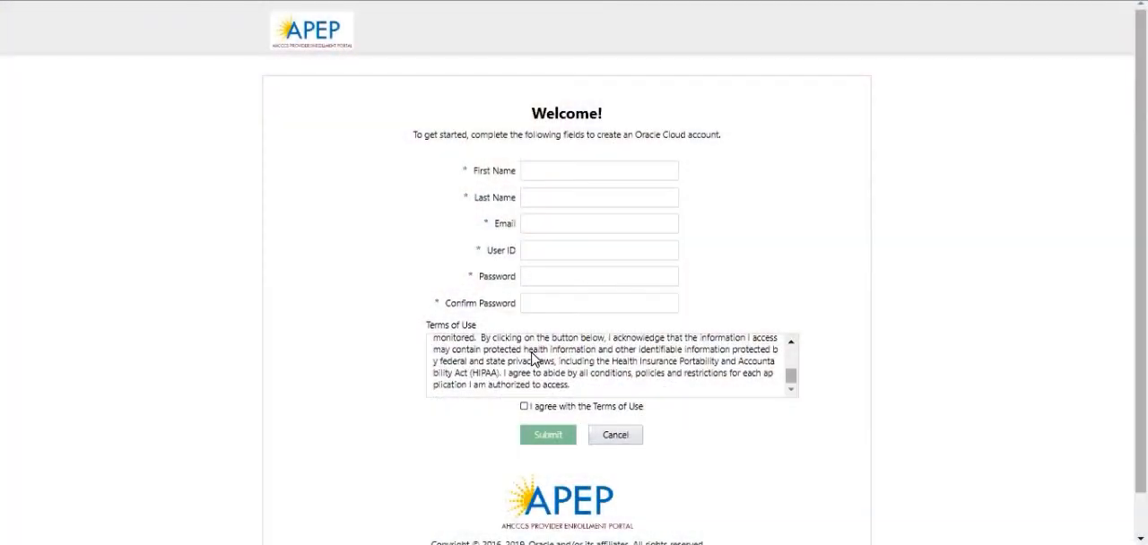
Enter the sign-up details with user ID 'vt', agree to the Terms of Use, and submit.
left_click(599, 170)
type("veronica")
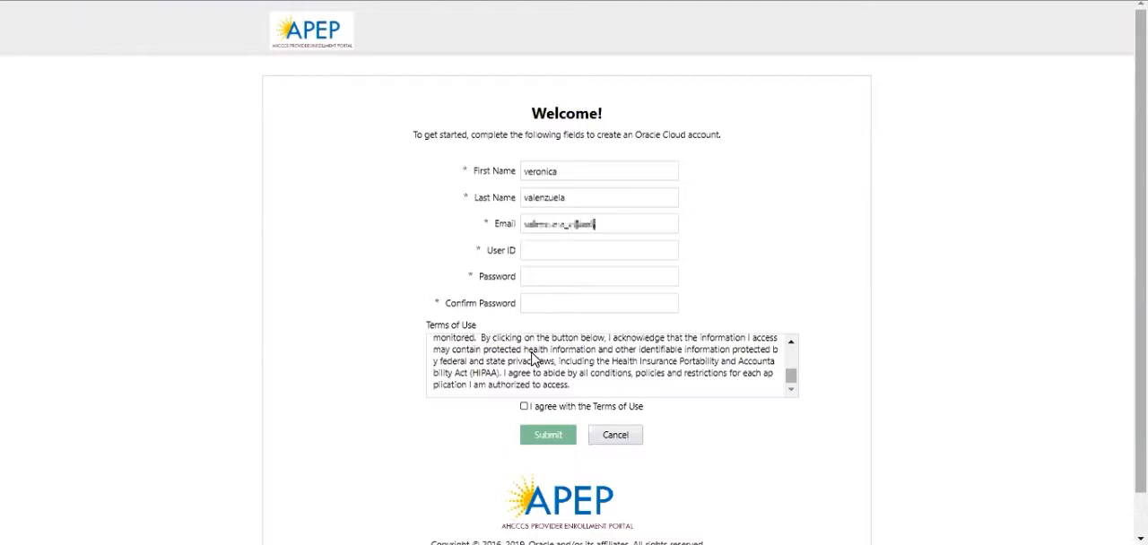
left_click(598, 250)
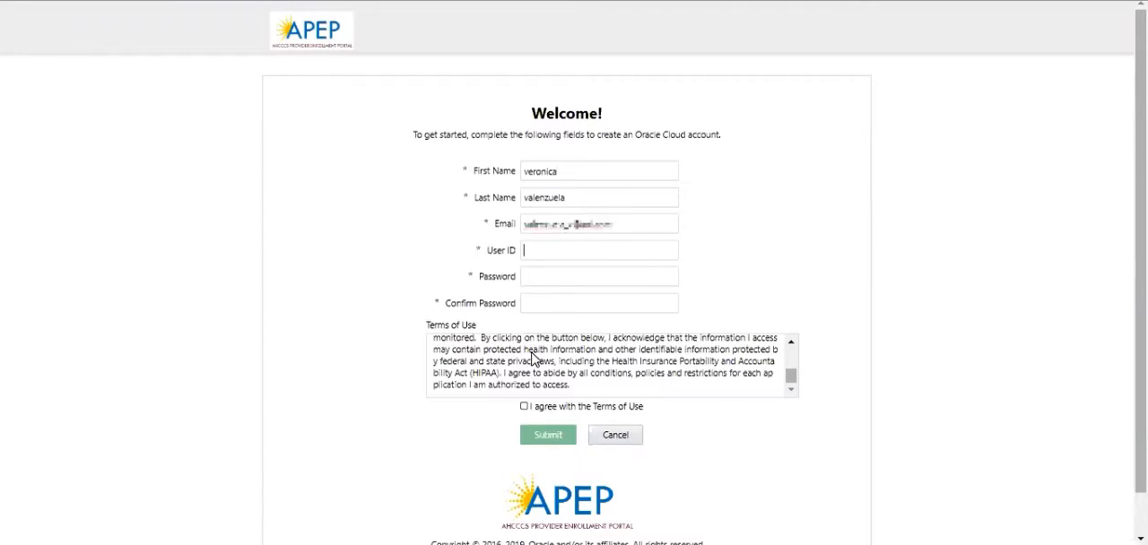
type("vt")
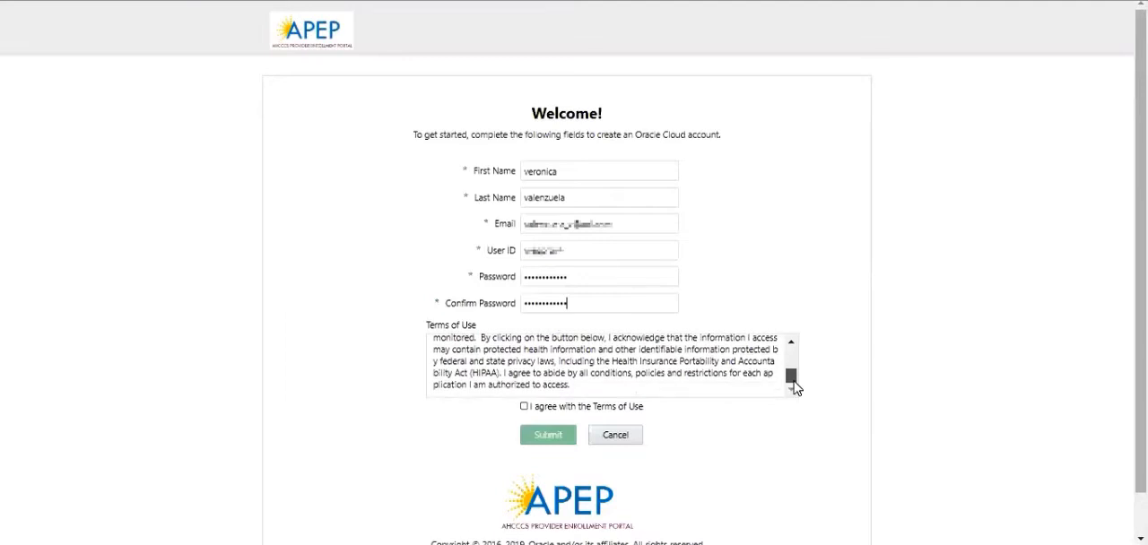
left_click(524, 407)
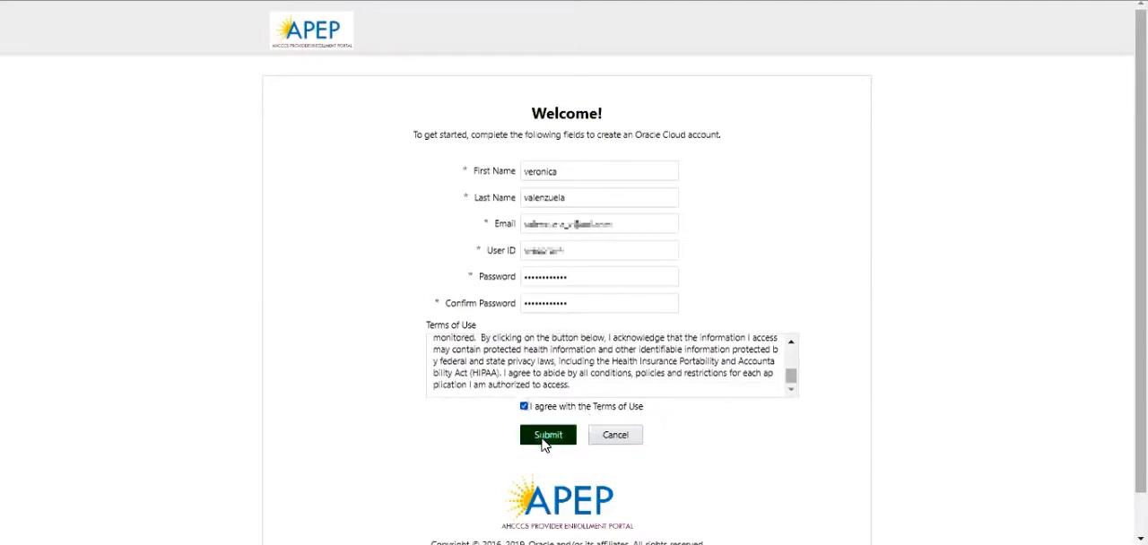
left_click(548, 435)
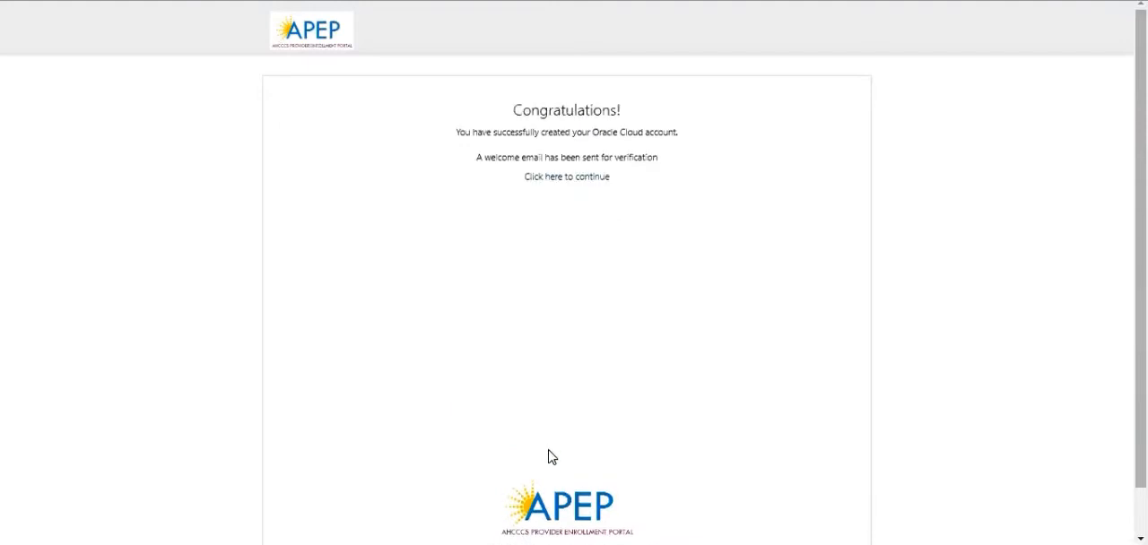
mouse_move(709, 276)
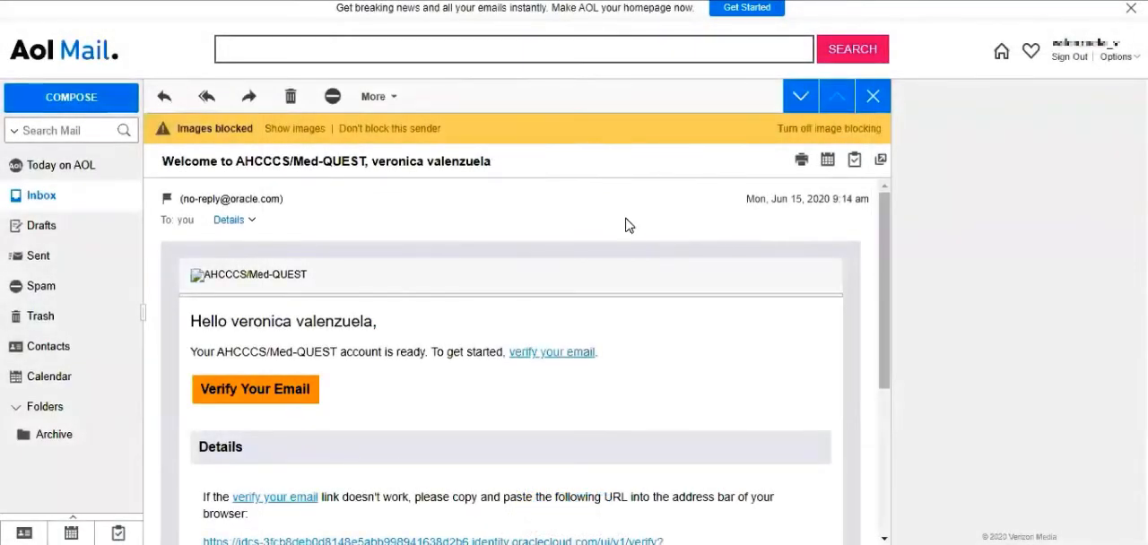
mouse_move(523, 351)
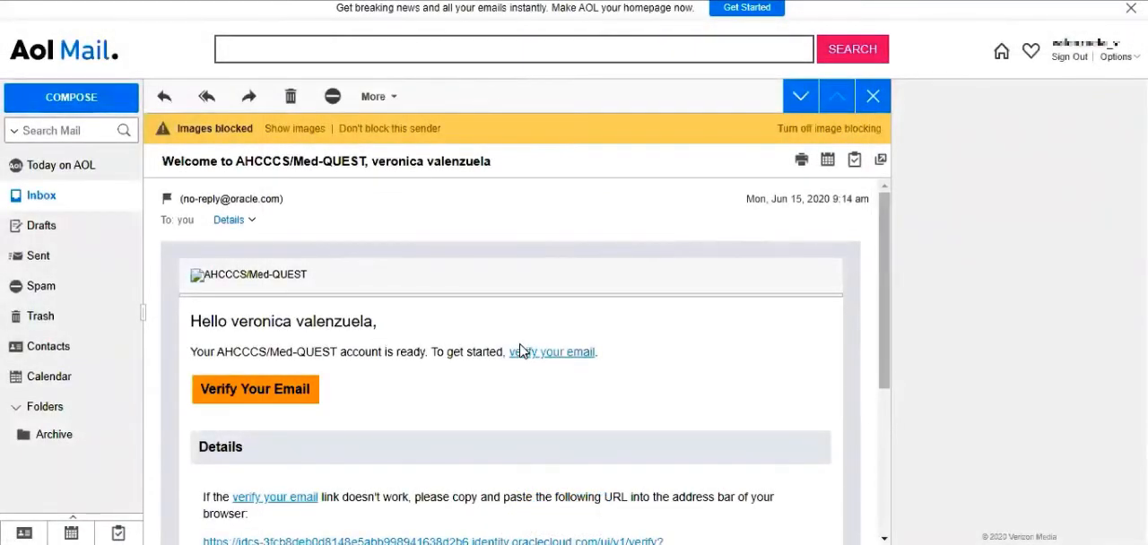
mouse_move(552, 352)
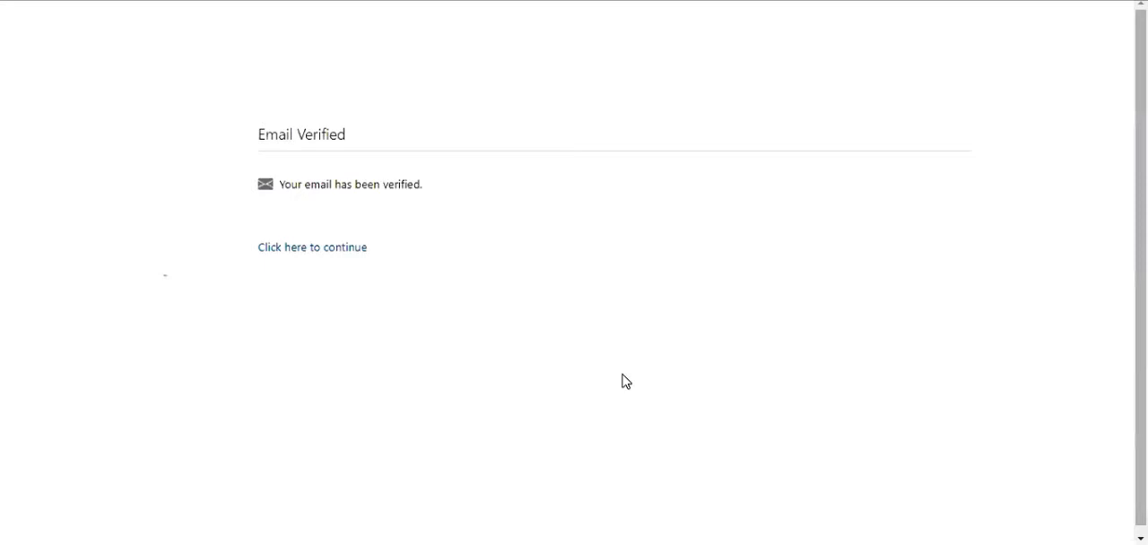
Continue past the email-verified page to the My Apps dashboard.
left_click(313, 248)
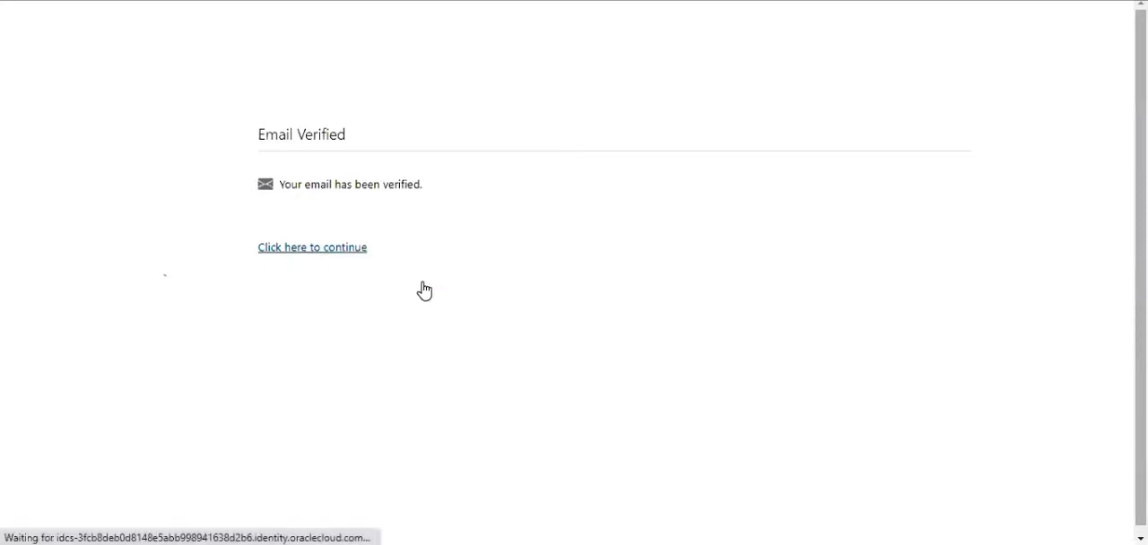
left_click(312, 247)
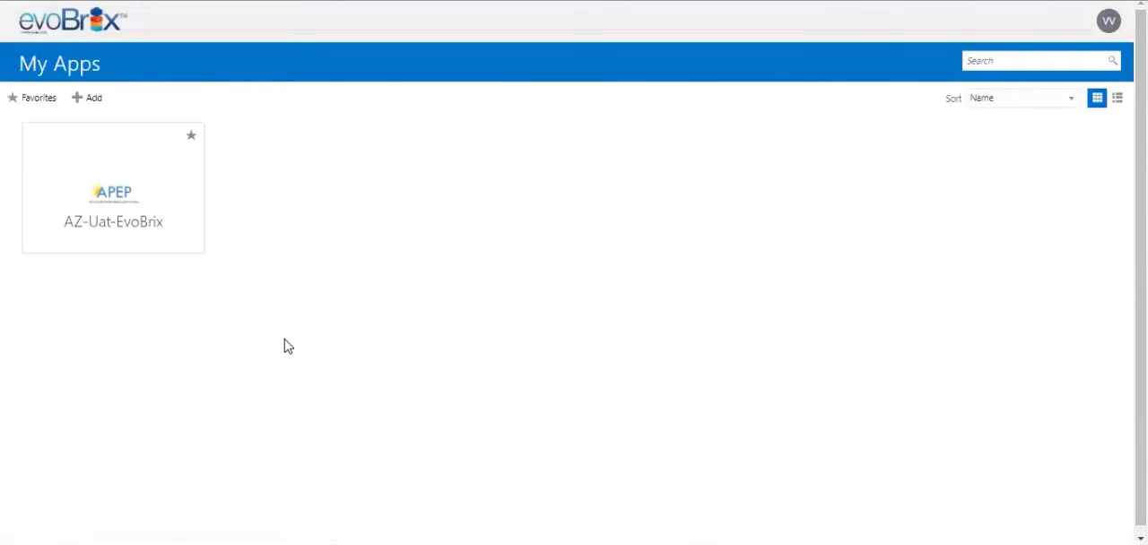
mouse_move(139, 221)
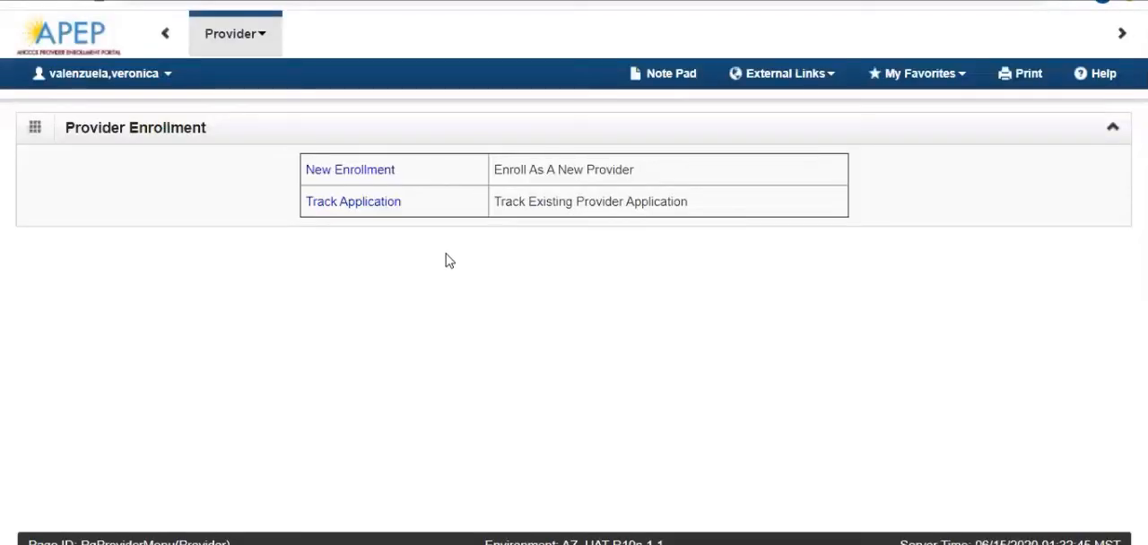
mouse_move(431, 234)
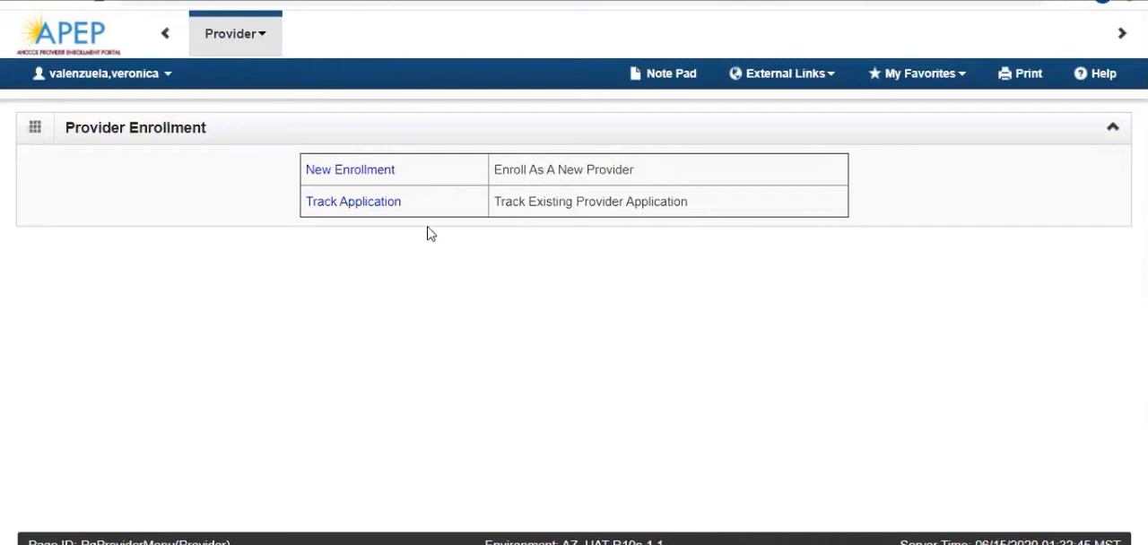
mouse_move(405, 177)
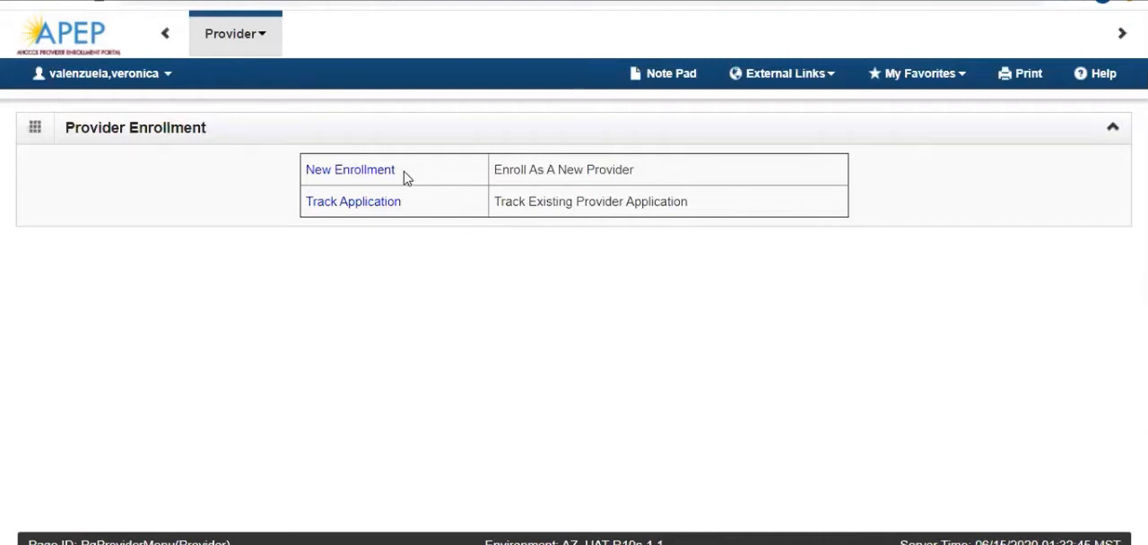
mouse_move(405, 184)
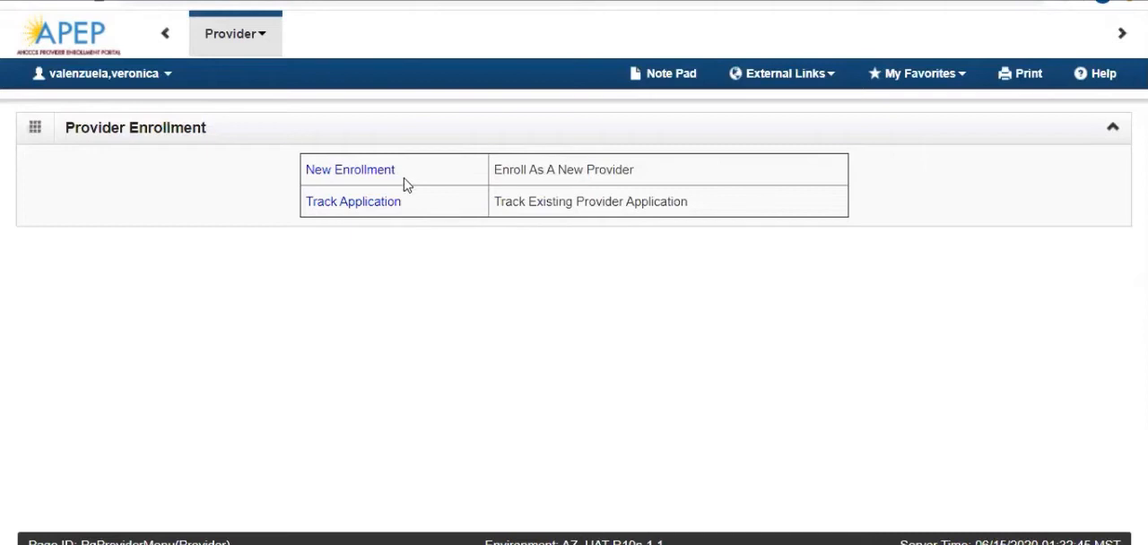
Choose Track Application from the Provider Enrollment menu.
left_click(353, 201)
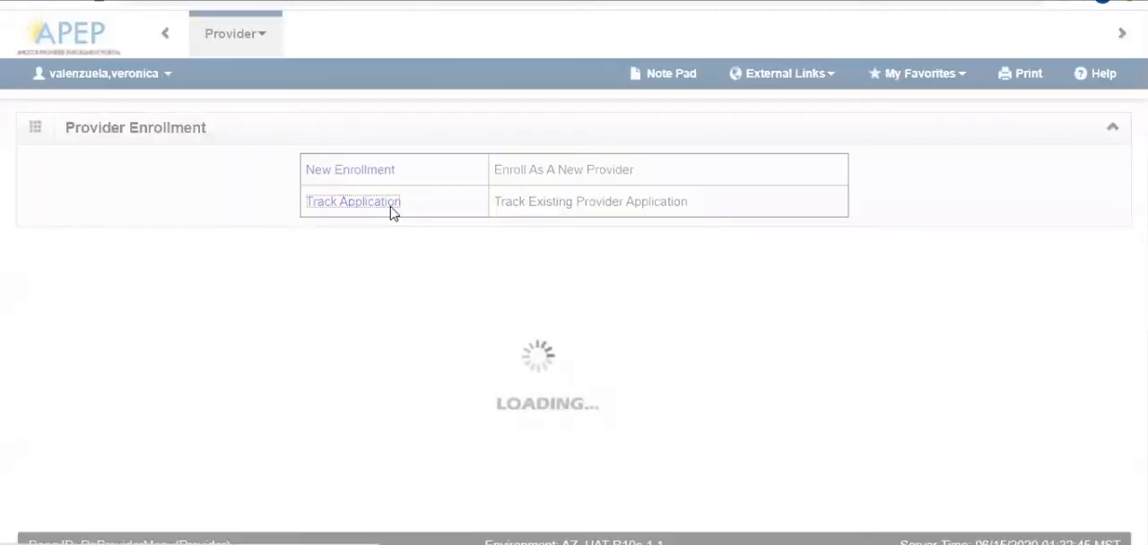
left_click(352, 200)
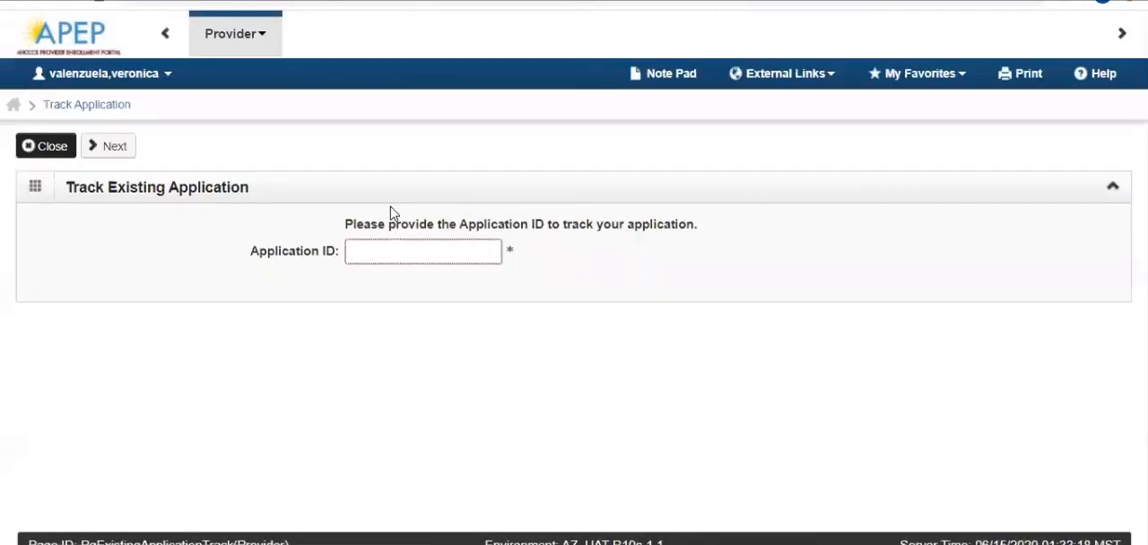
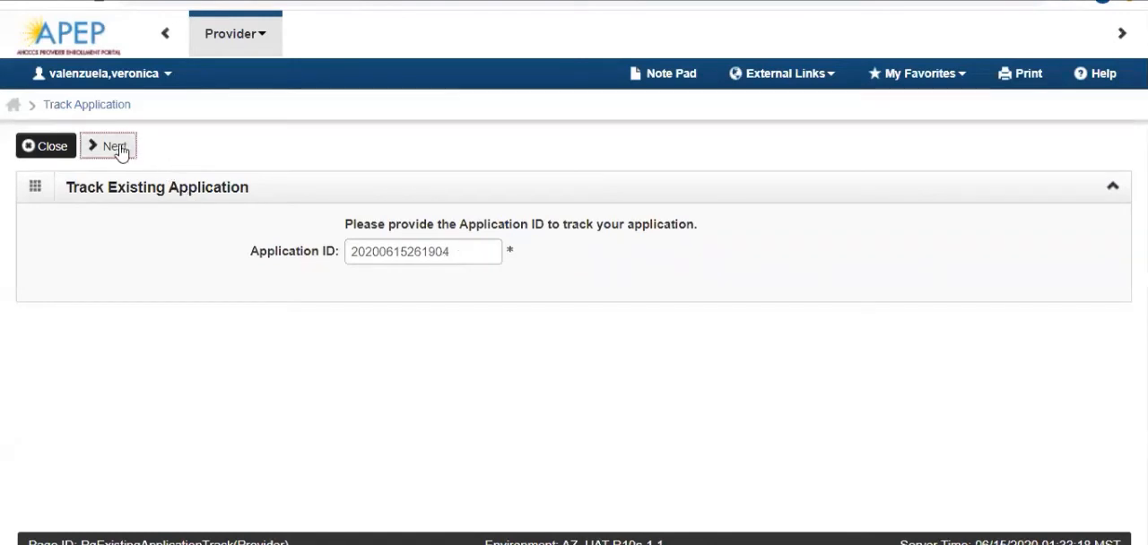
left_click(114, 145)
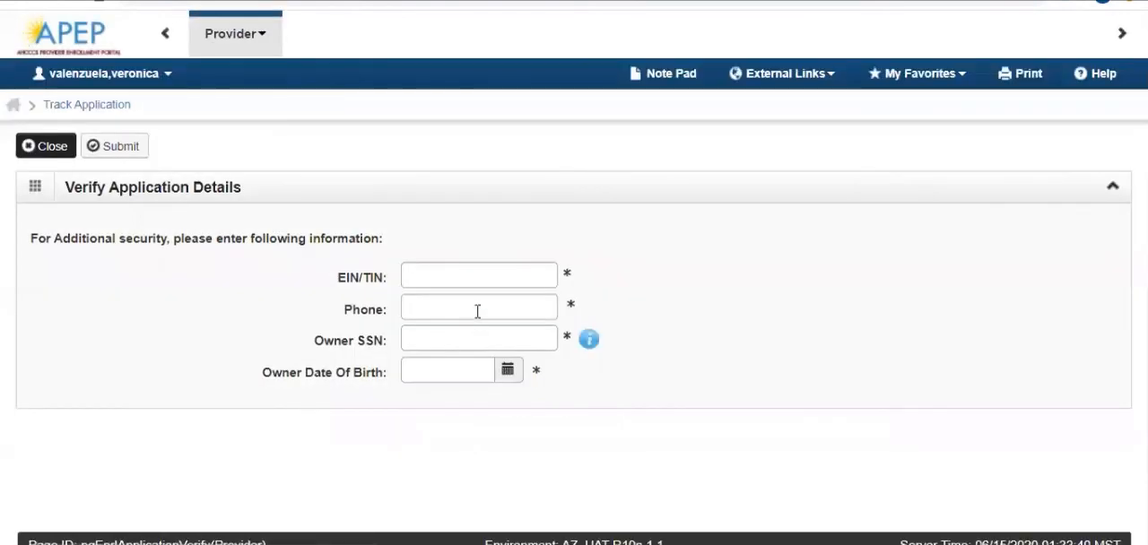
Enter 112233 as the EIN/TIN and submit the verification form.
left_click(479, 274)
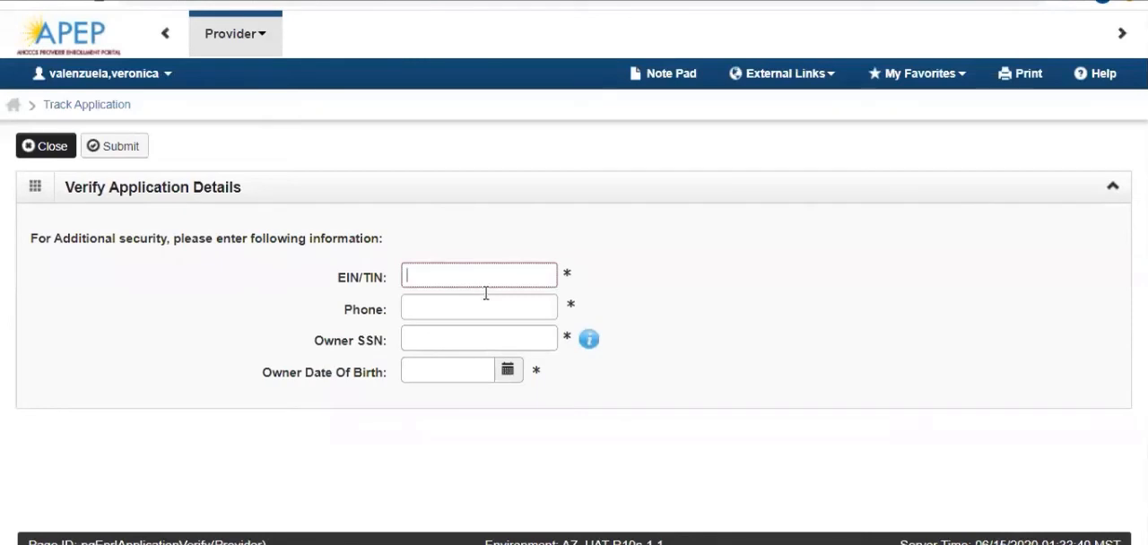
mouse_move(527, 276)
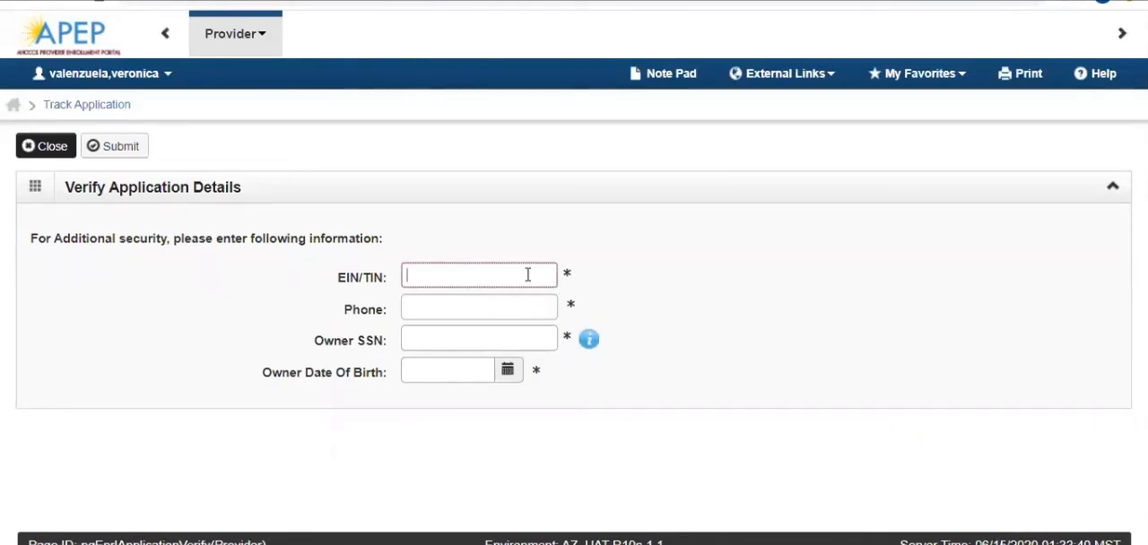
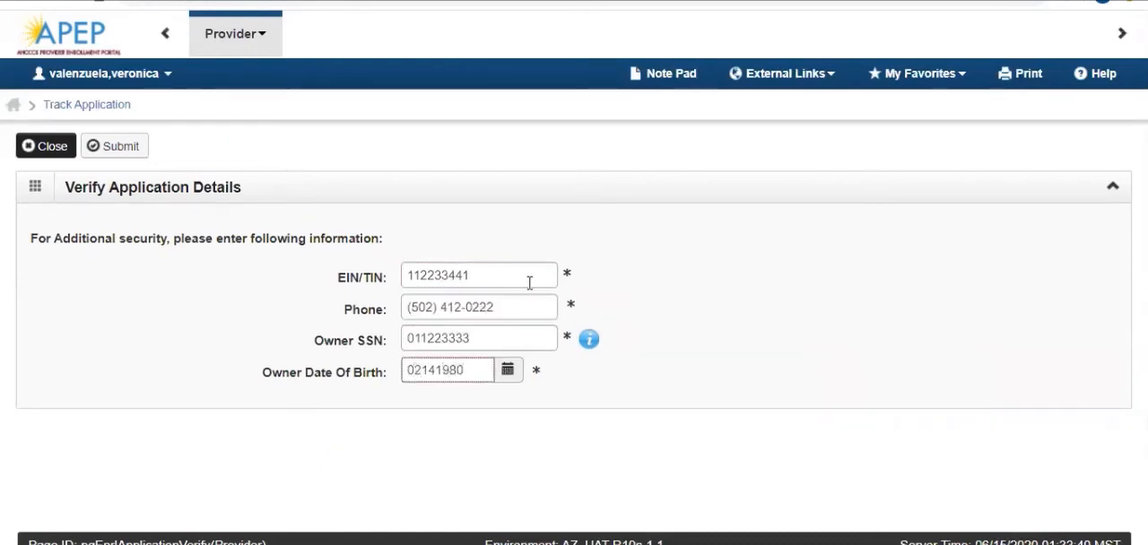
left_click(114, 145)
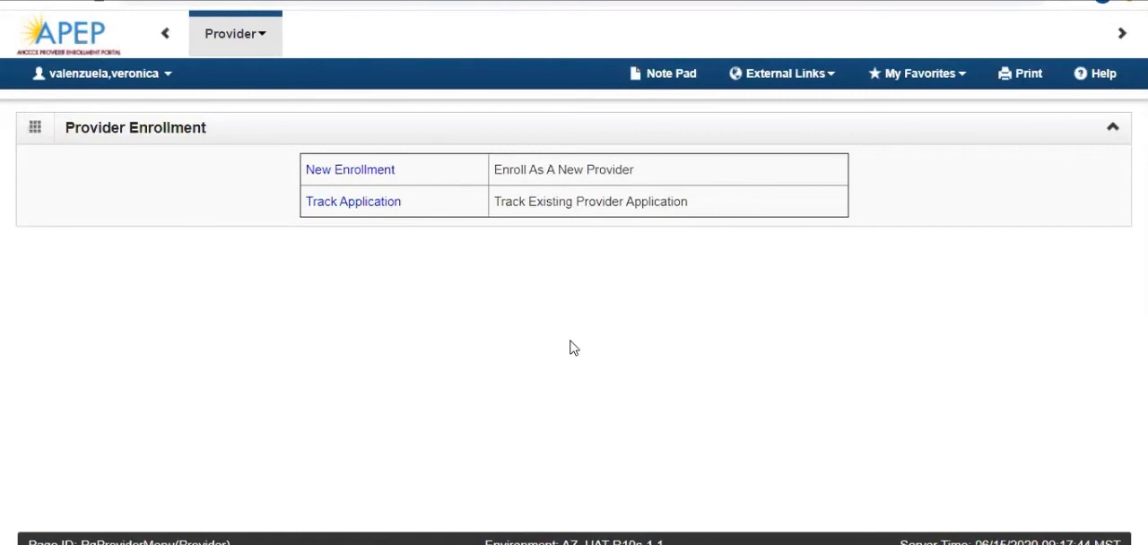
mouse_move(349, 169)
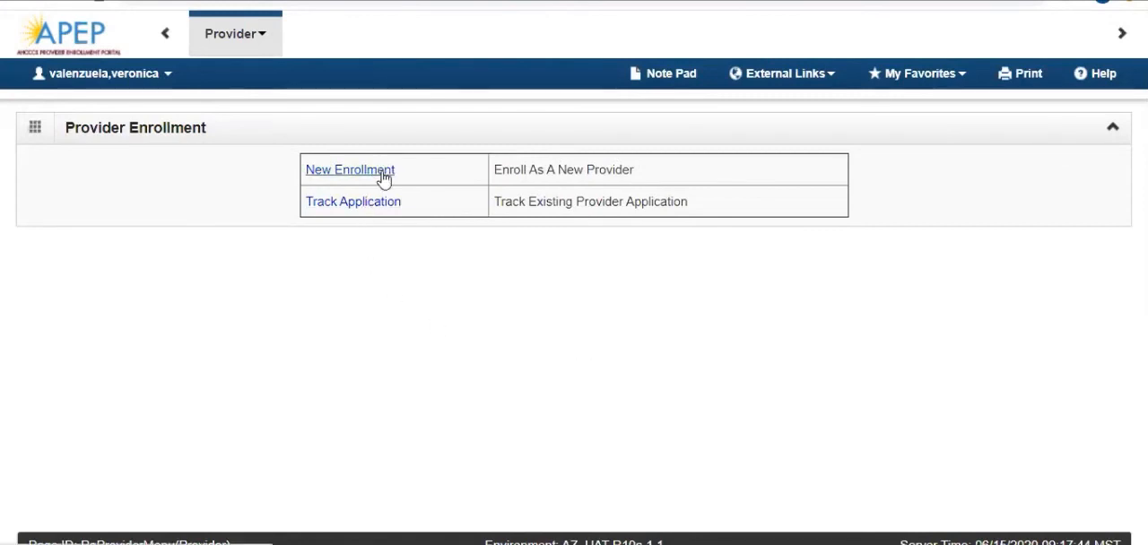